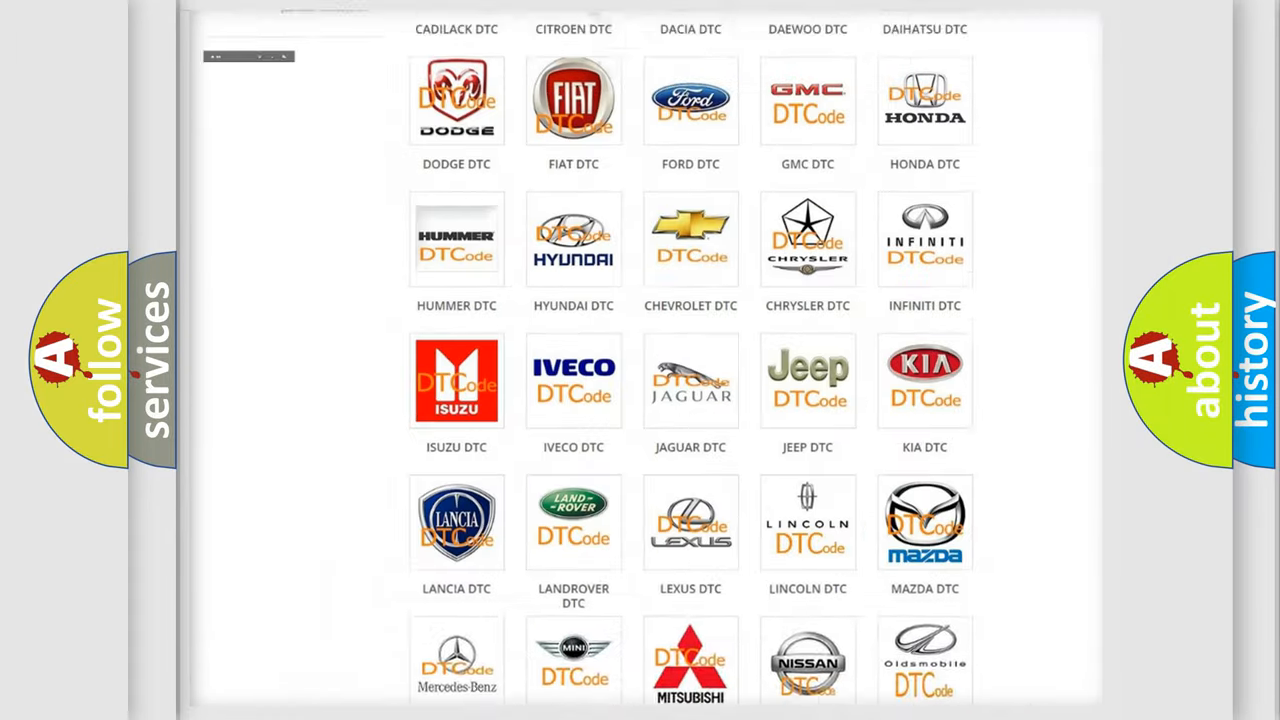
Step: Show the Lincoln DTC fault-code listing (B0001:13, B1204, …) from the brand grid and browse it
{"action": "scroll", "scroll_direction": "up", "scroll_amount": 3}
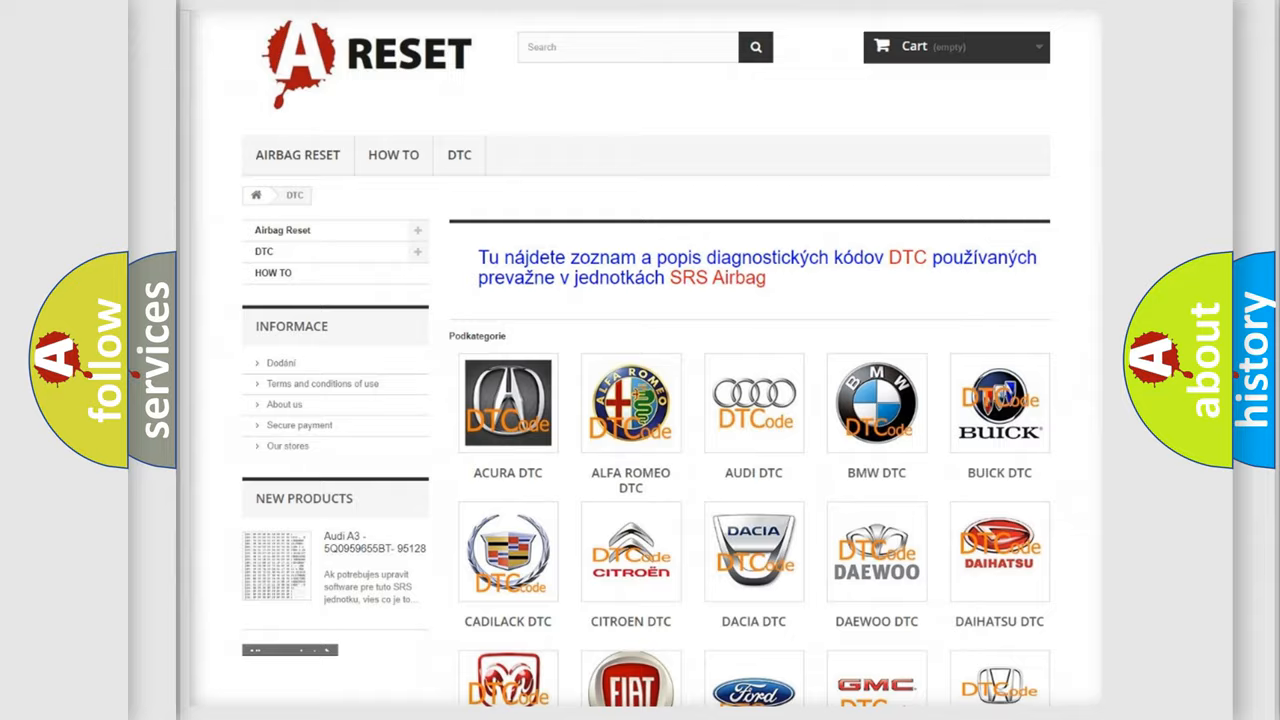
{"action": "scroll", "scroll_direction": "down", "scroll_amount": 3}
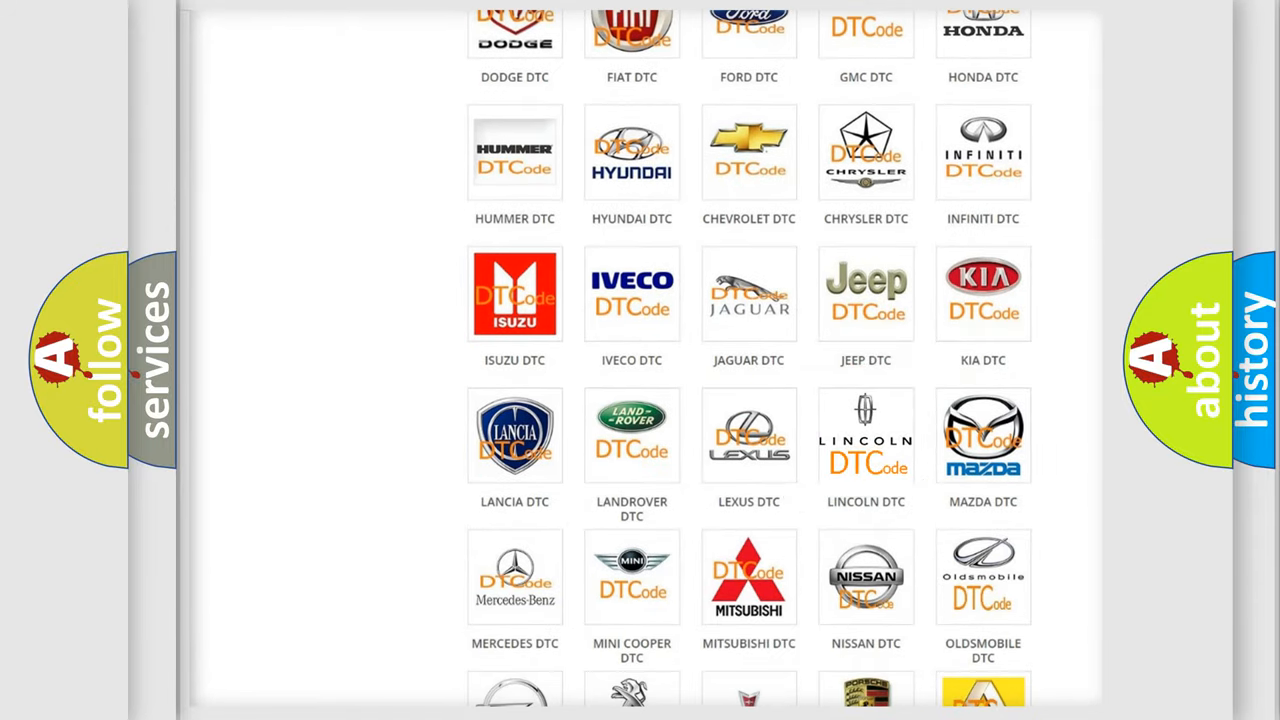
{"action": "left_click", "coordinate": [864, 436]}
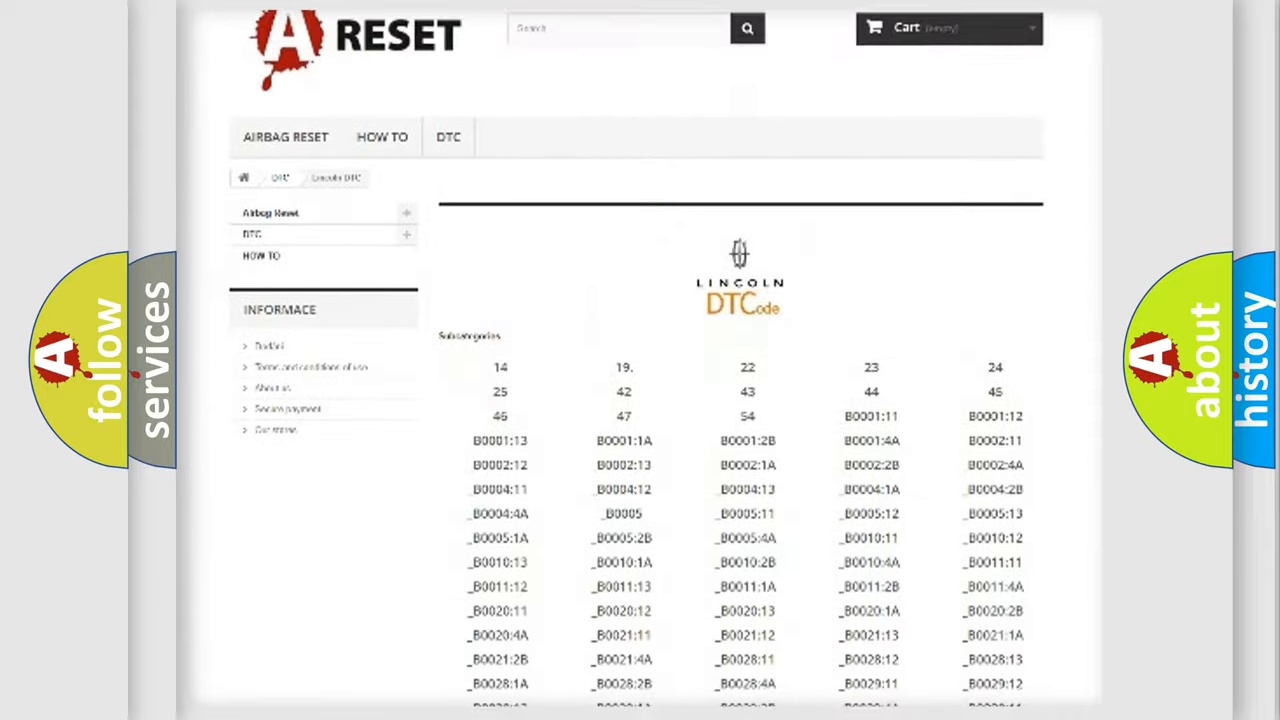
{"action": "scroll", "scroll_direction": "down", "scroll_amount": 3}
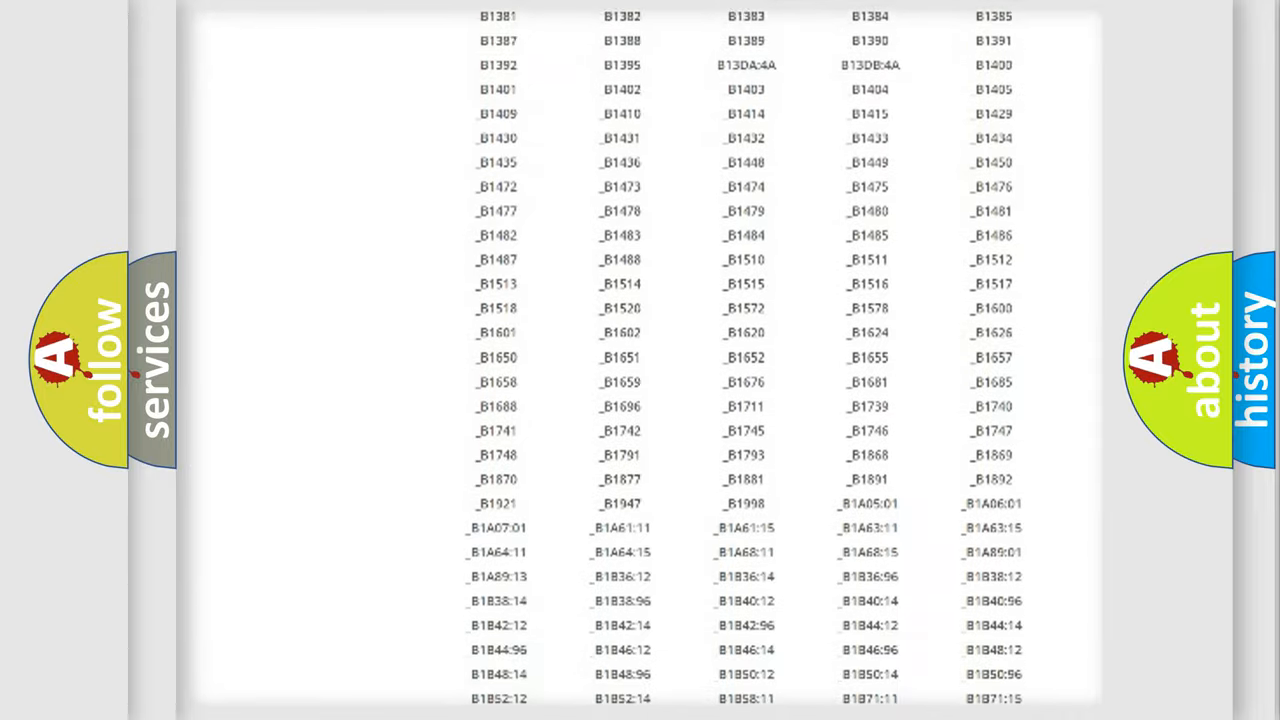
{"action": "scroll", "scroll_direction": "up", "scroll_amount": 3}
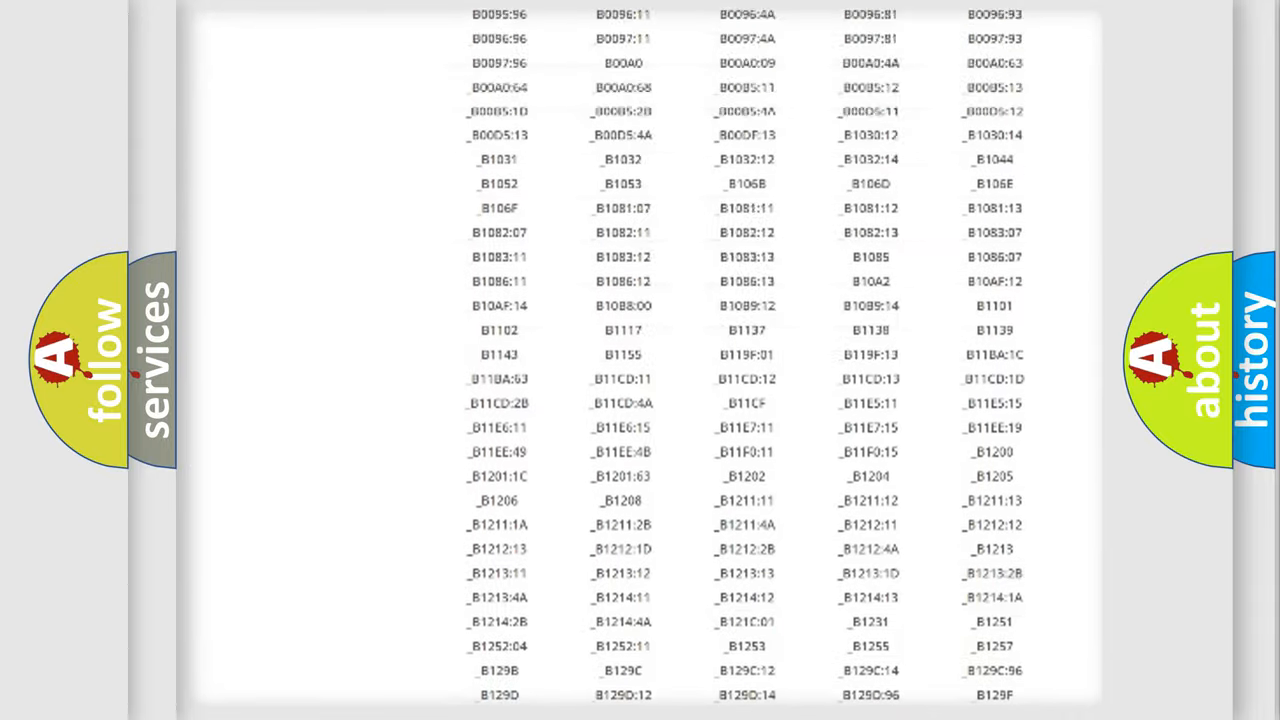
{"action": "scroll", "scroll_direction": "up", "scroll_amount": 3}
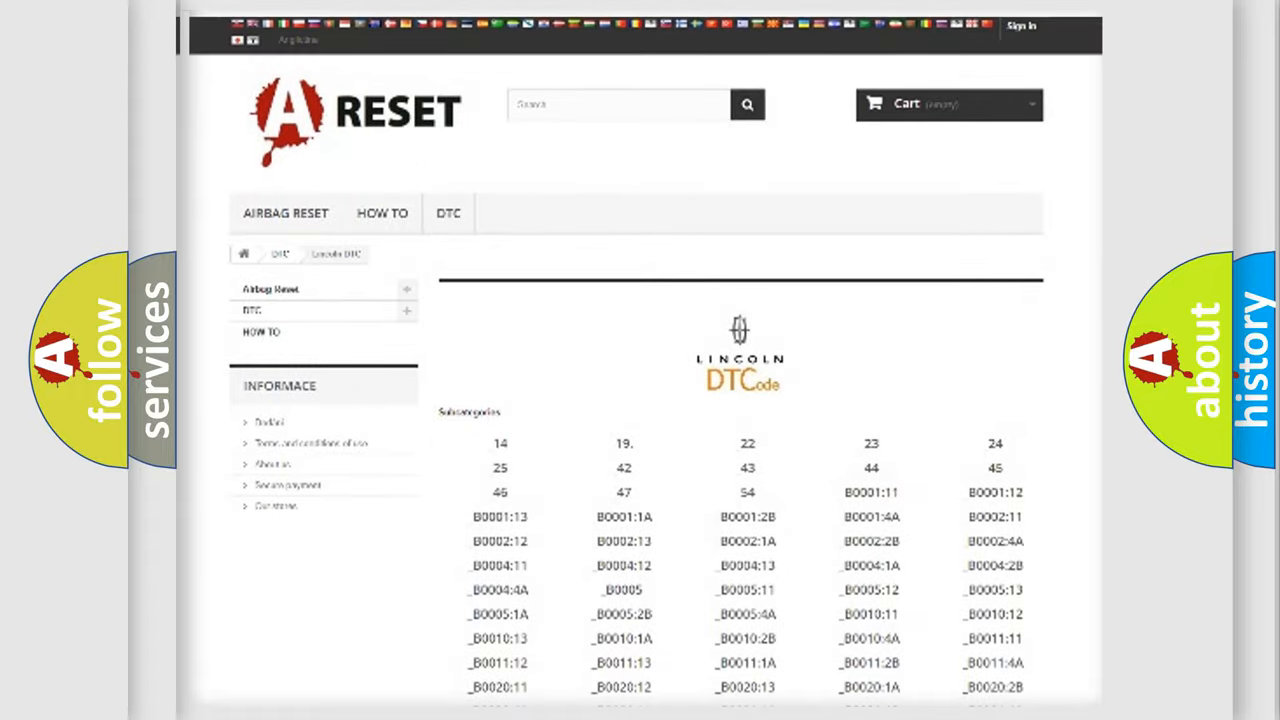